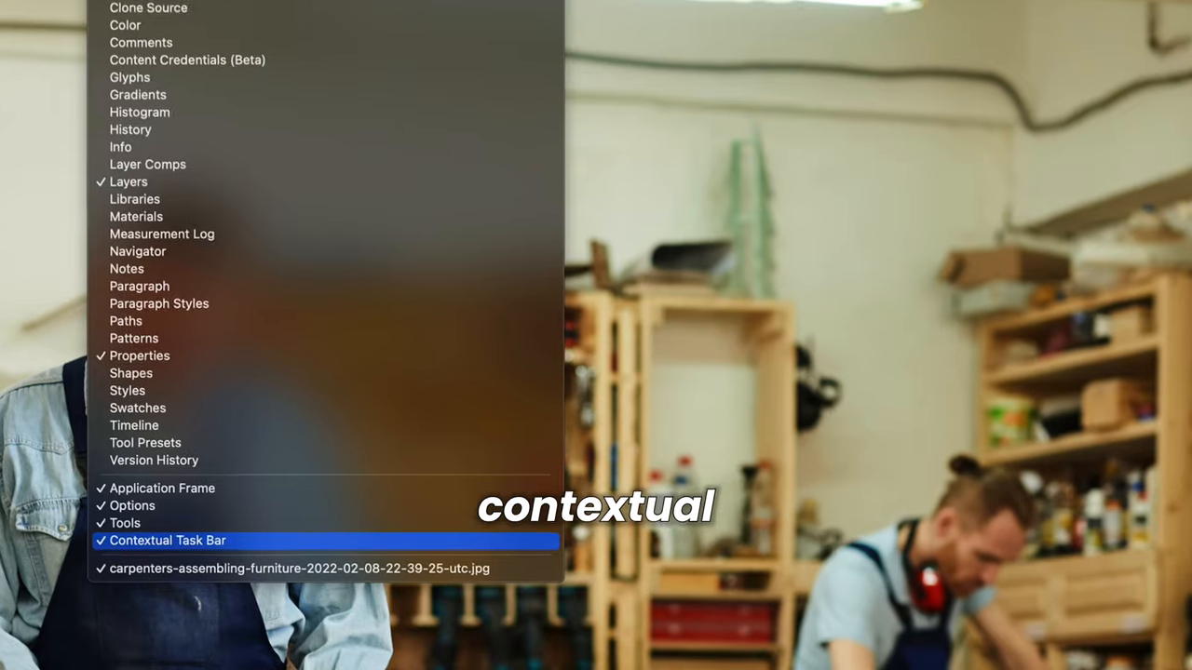
# Step: Enable the Contextual Task Bar from the Window menu
pyautogui.click(167, 540)
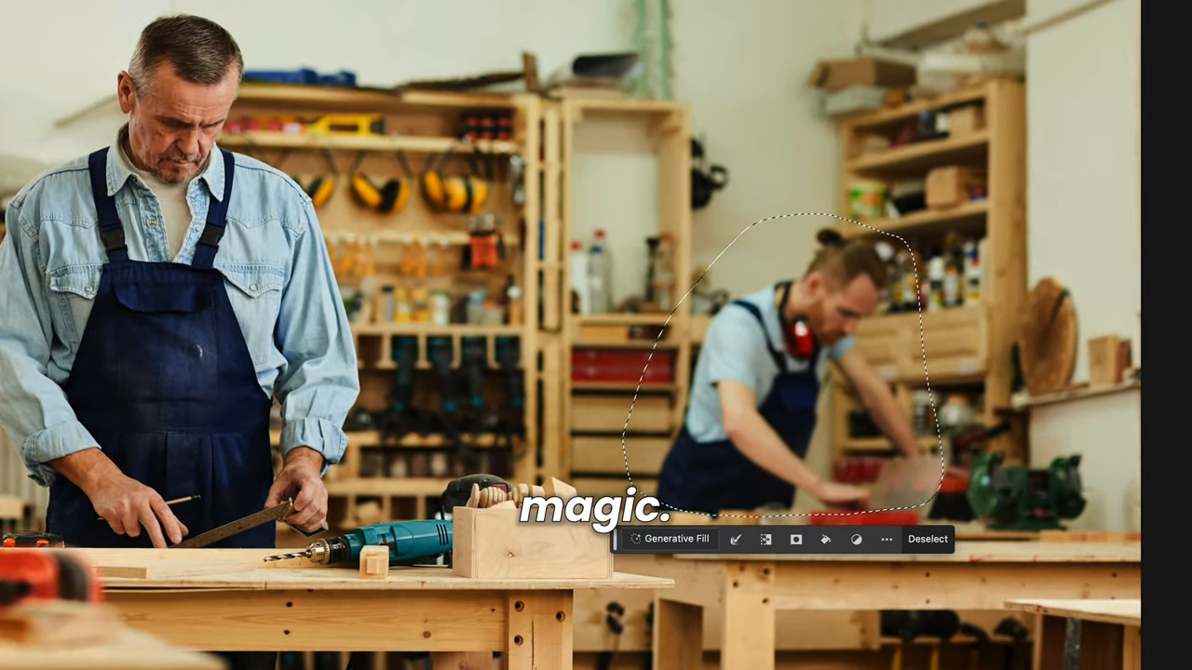
# Step: Run Generative Fill on the lassoed background worker to remove him
pyautogui.click(669, 540)
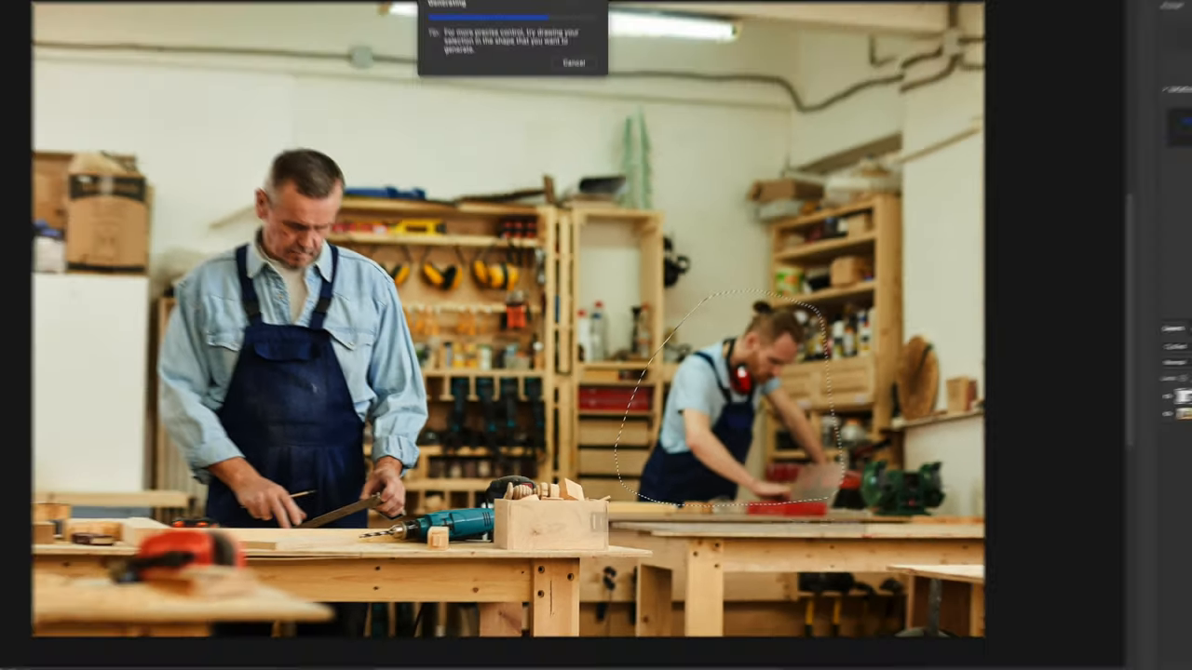